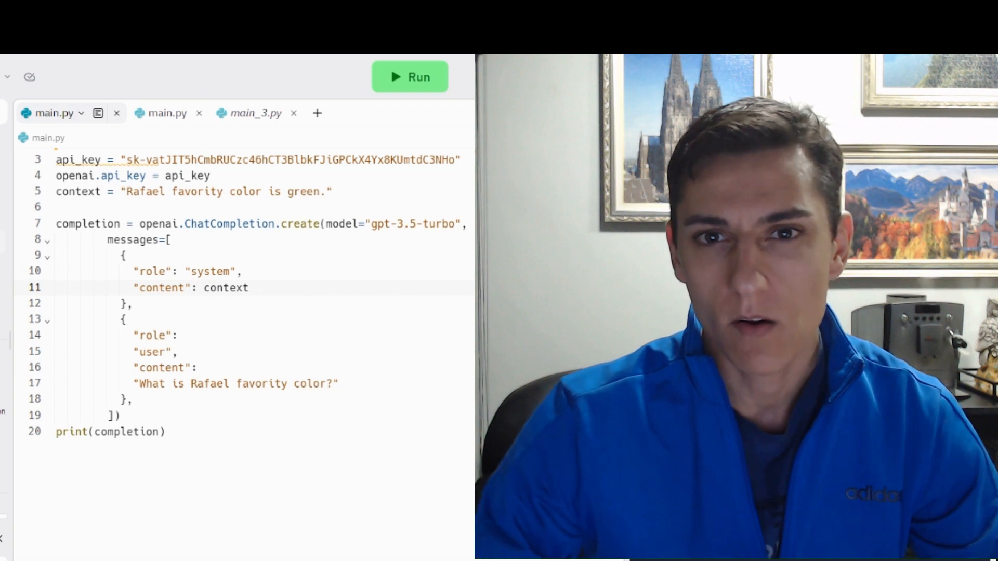
- Clear the context string to context = "" so the system message says nothing about Rafael
{"action": "left_click", "coordinate": [410, 76]}
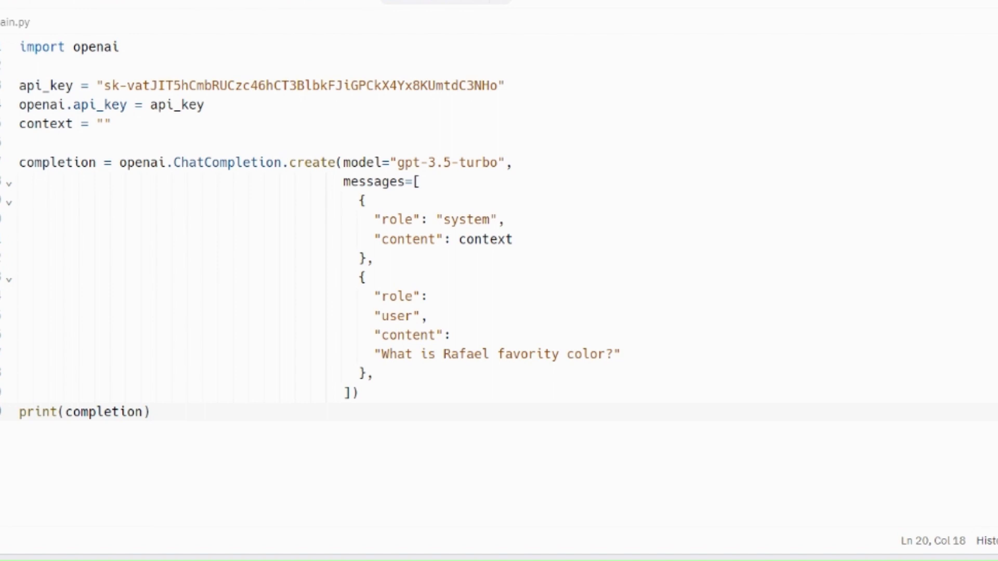
- Run the contextless script and view the reply saying Rafael's favorite color is unknown
{"action": "double_click", "coordinate": [485, 239]}
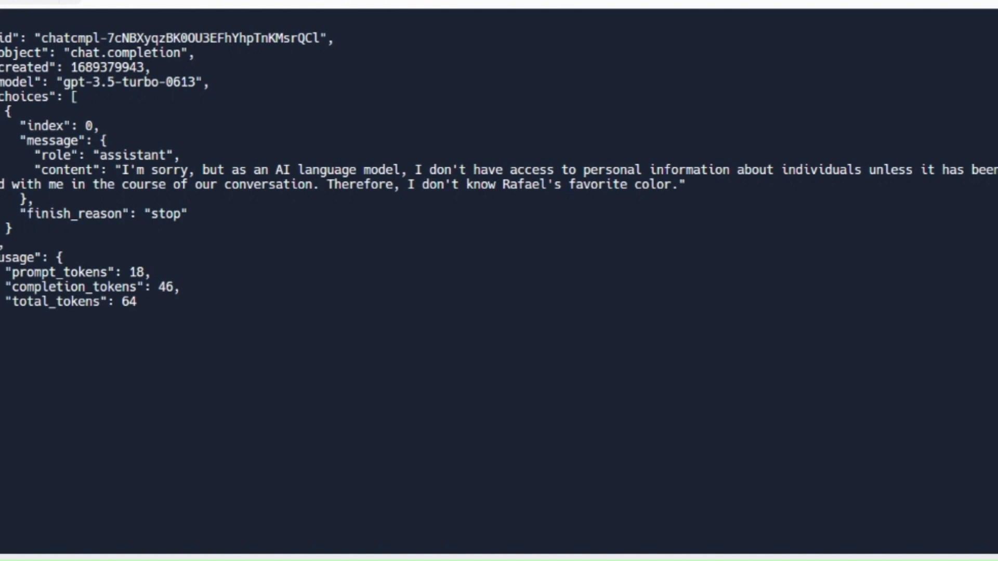
{"action": "left_click_drag", "start_coordinate": [117, 169], "coordinate": [207, 169]}
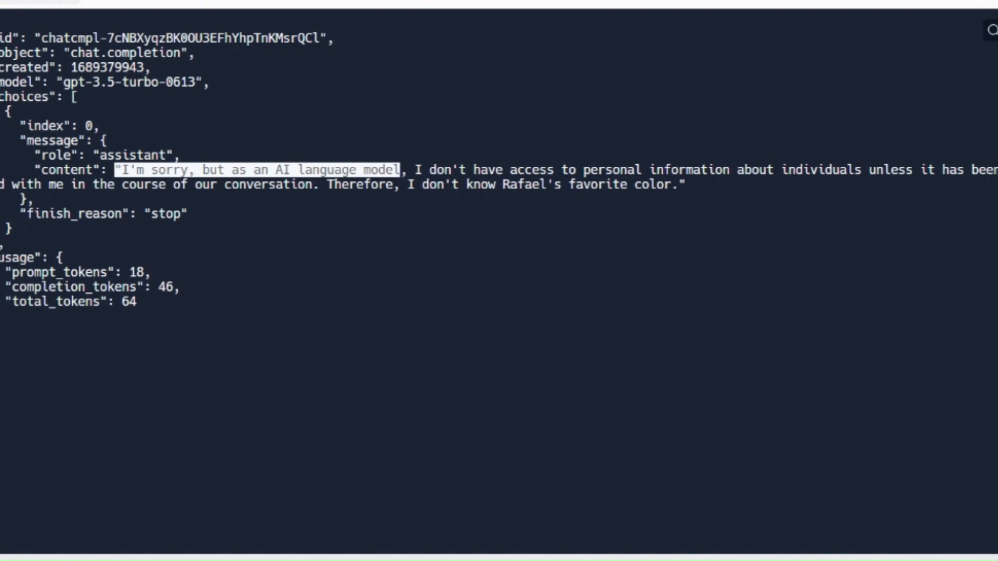
{"action": "left_click_drag", "start_coordinate": [407, 185], "coordinate": [669, 185]}
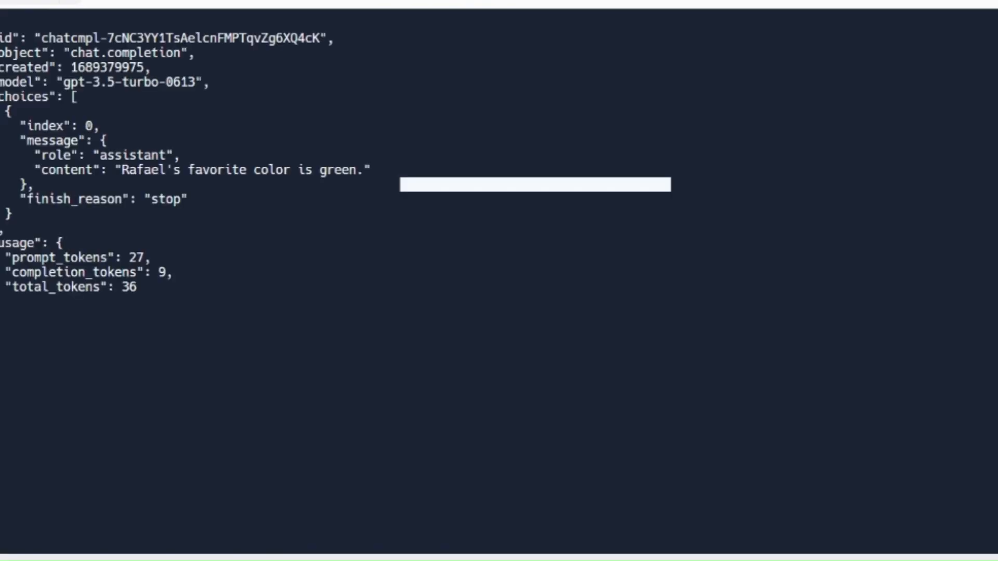
- Highlight the console reply "Rafael's favorite color is green."
{"action": "left_click_drag", "start_coordinate": [122, 170], "coordinate": [280, 170]}
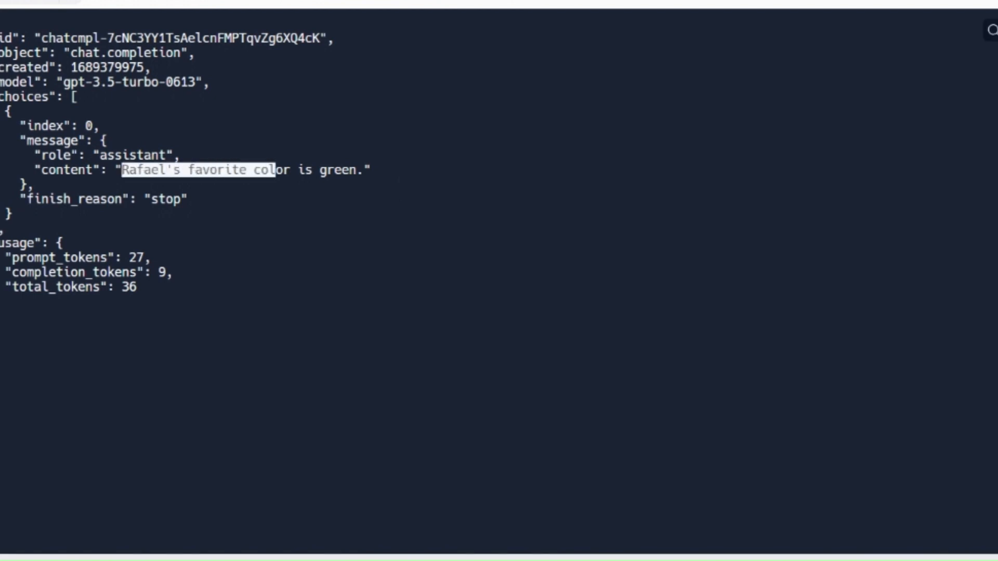